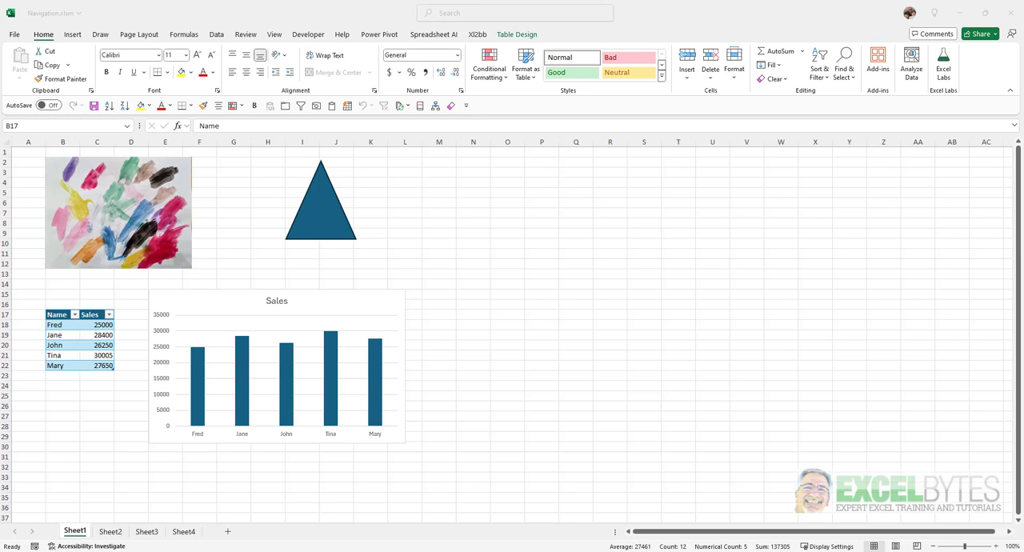
mouse_move(152, 348)
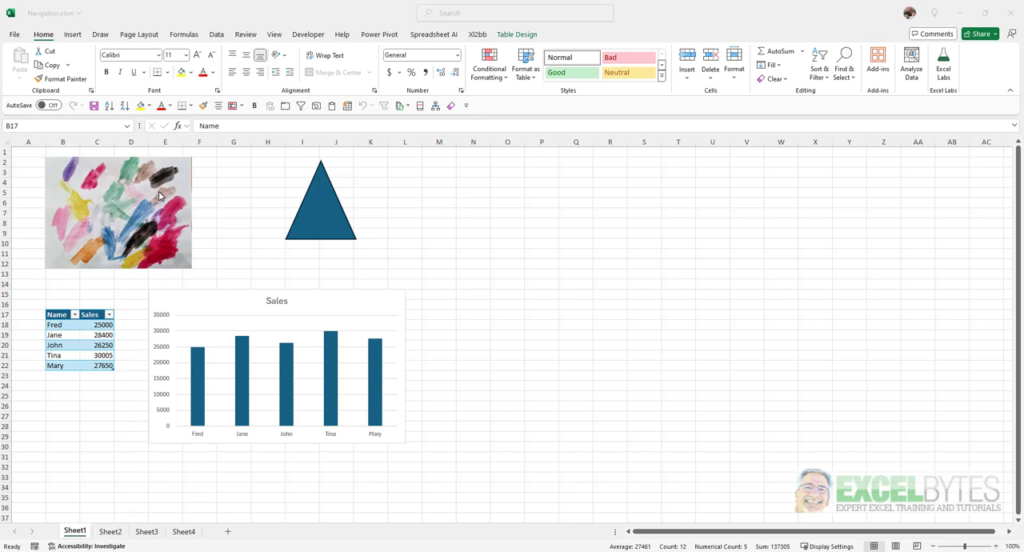
mouse_move(223, 199)
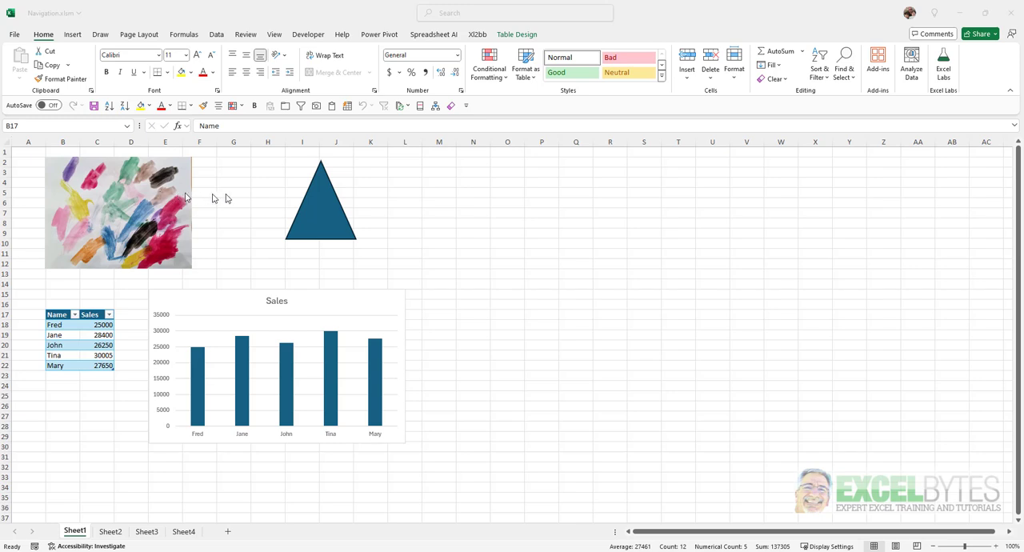
mouse_move(76, 336)
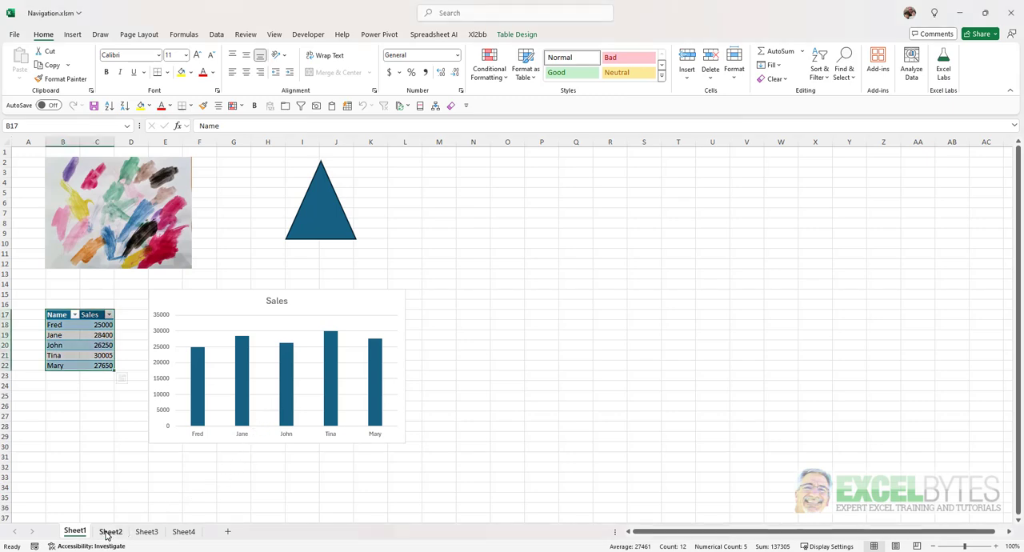
Step: Look at Sheet2 and Sheet4, return to Sheet1, deselect the sales table and show the View ribbon
click(110, 531)
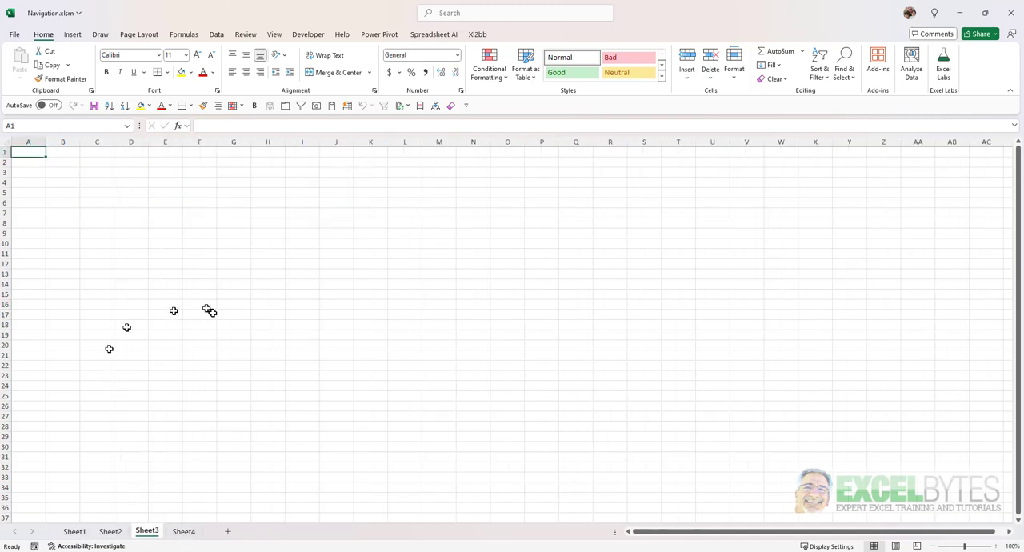
click(183, 531)
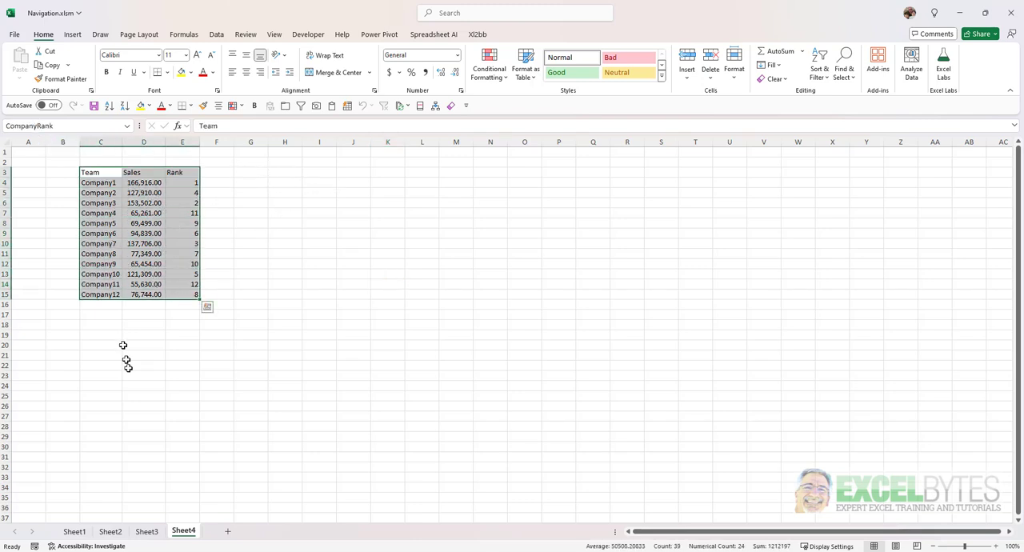
click(75, 531)
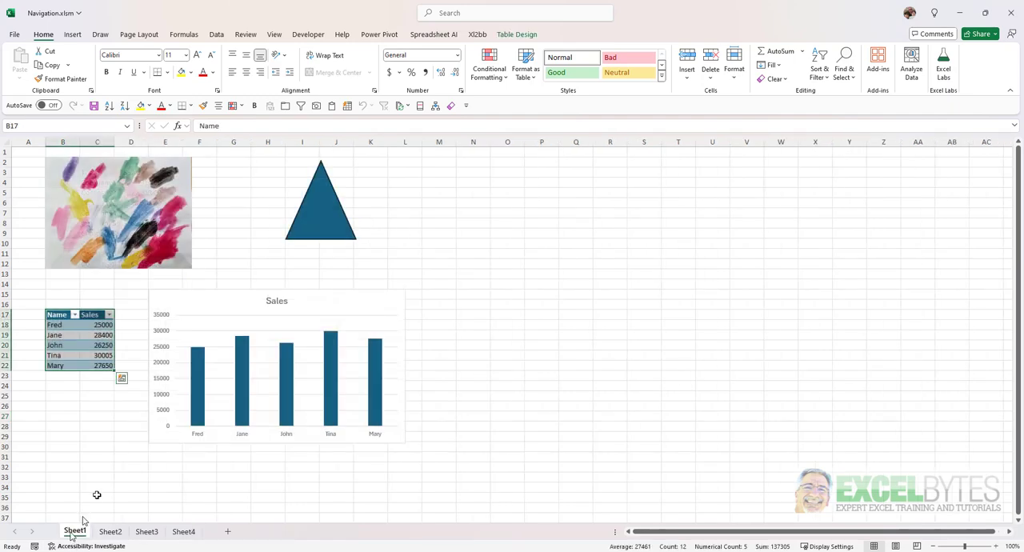
click(541, 293)
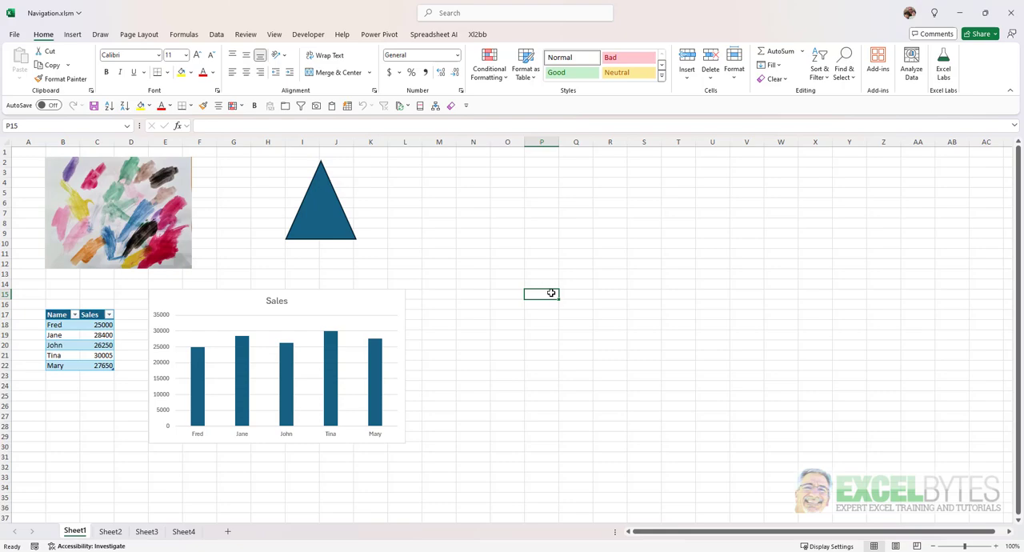
mouse_move(515, 256)
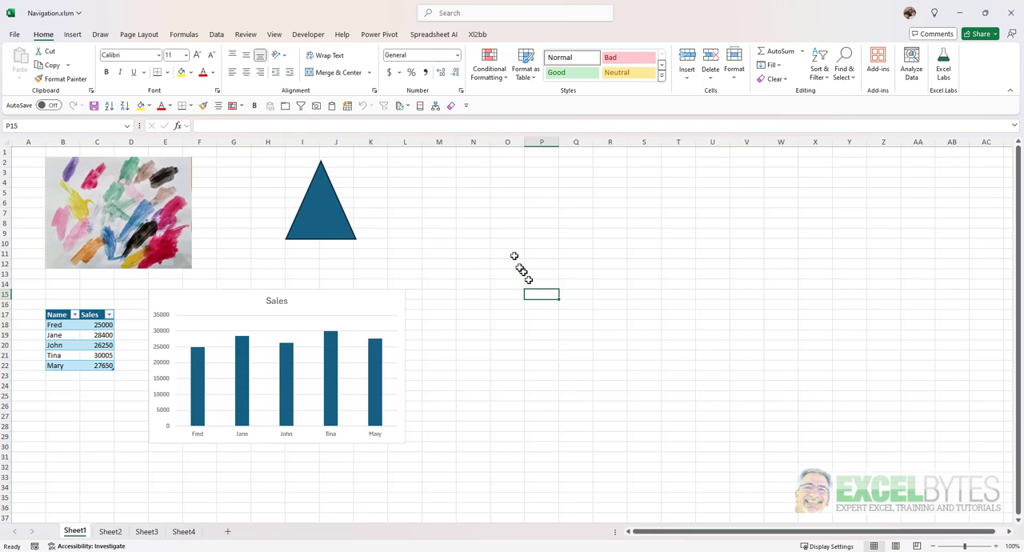
click(273, 34)
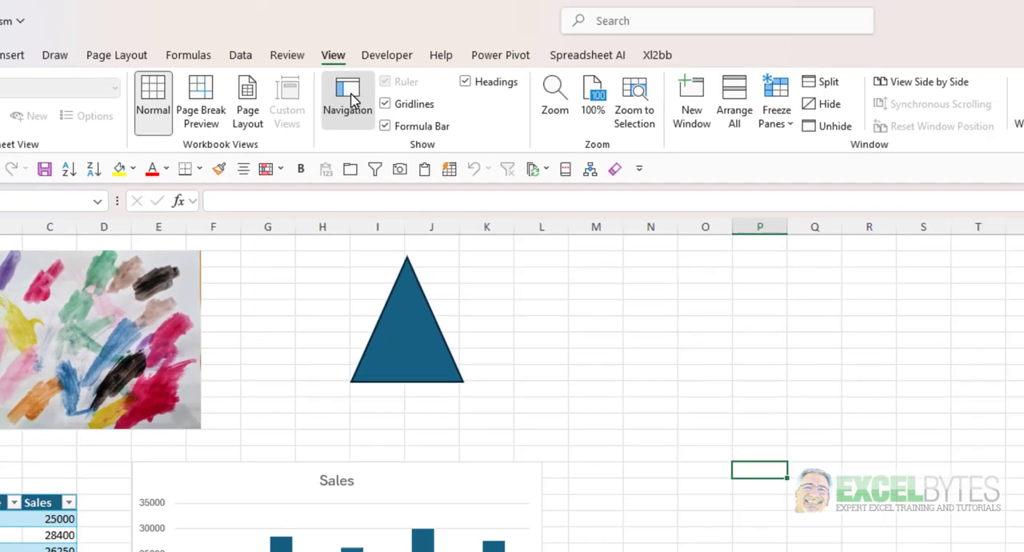
Step: Open the Navigation pane, expand Sheet2 and Sheet3, and start a name search for Profit
click(347, 96)
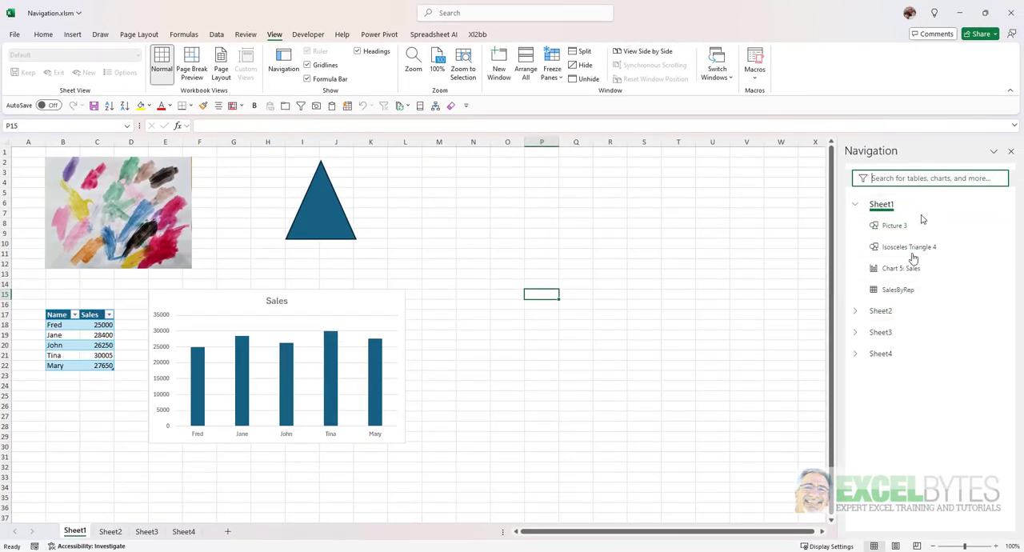
mouse_move(898, 395)
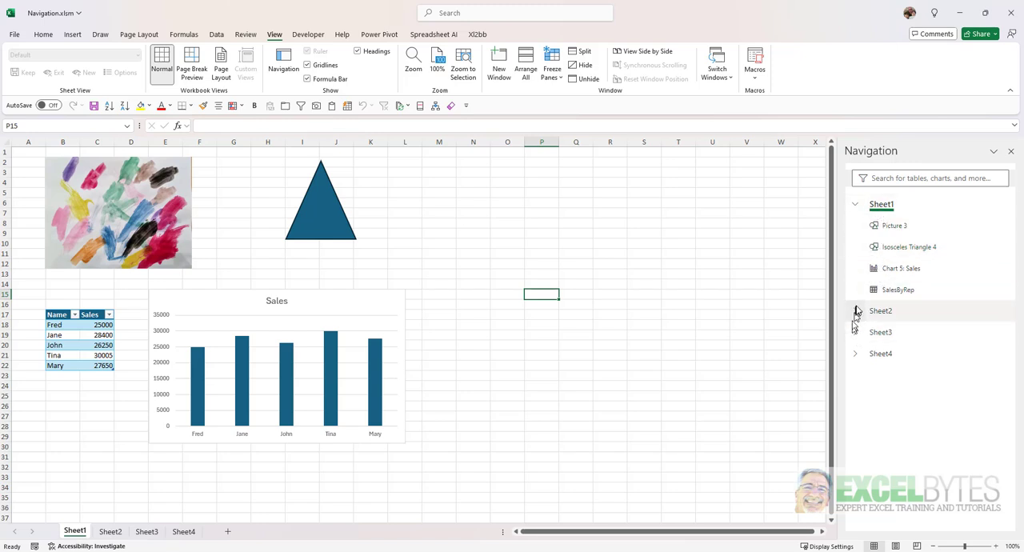
click(855, 311)
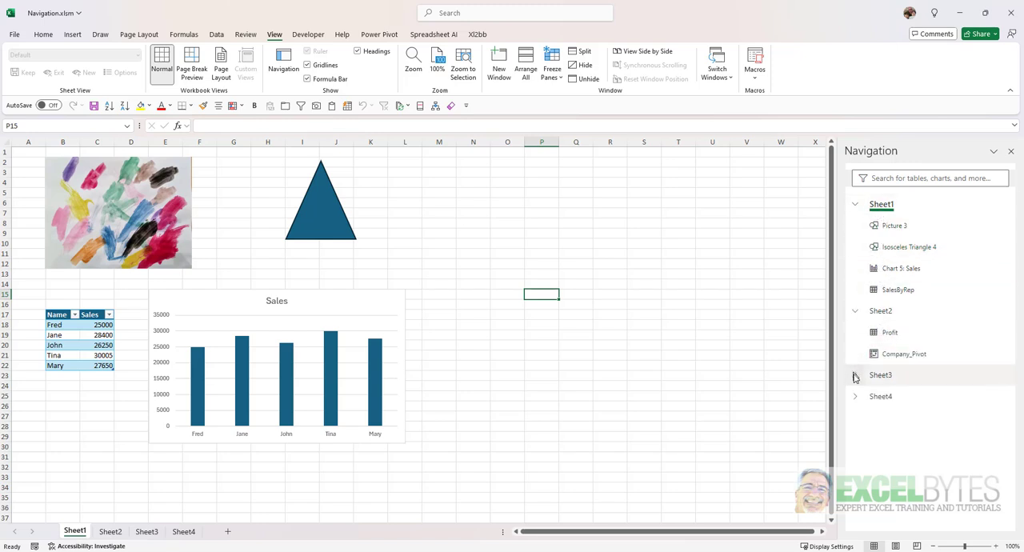
click(855, 396)
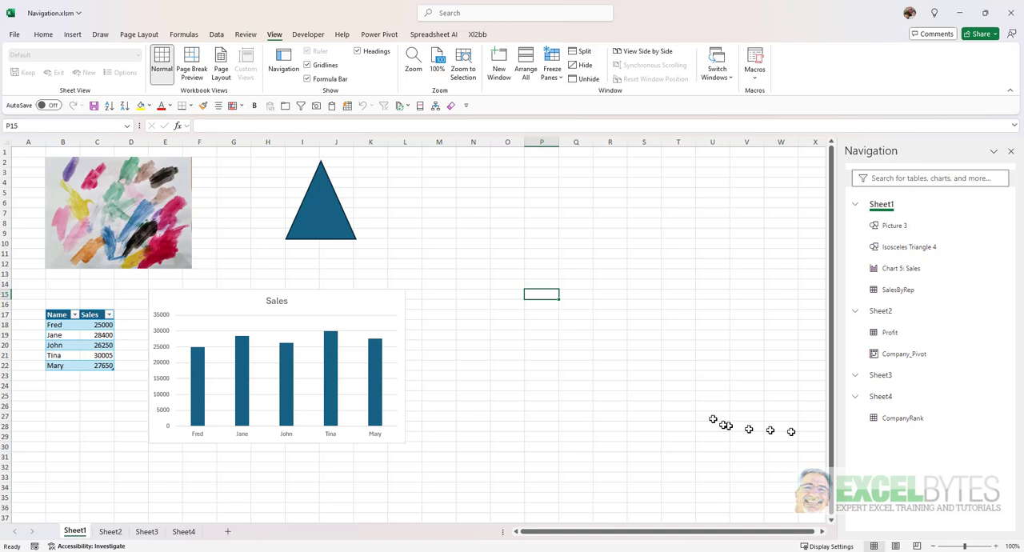
mouse_move(713, 410)
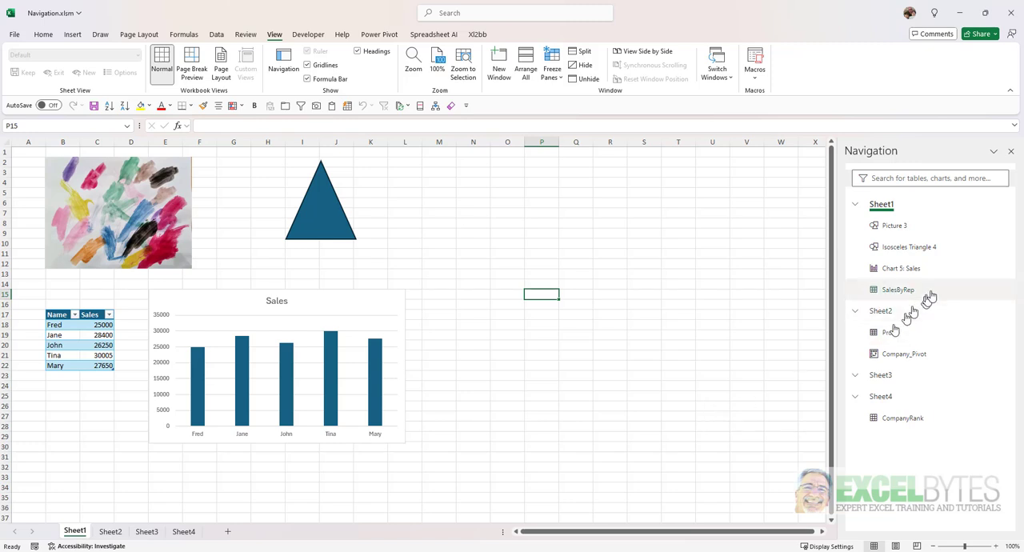
click(993, 151)
text(Profu)
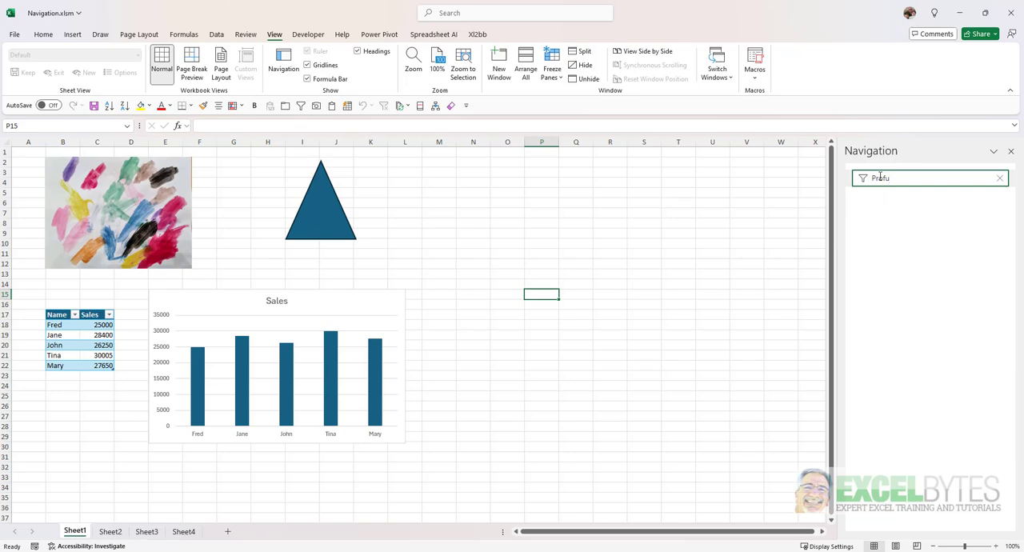
Step: Jump to Sheet2's Profit table from the search results, then clear the search filter
click(110, 530)
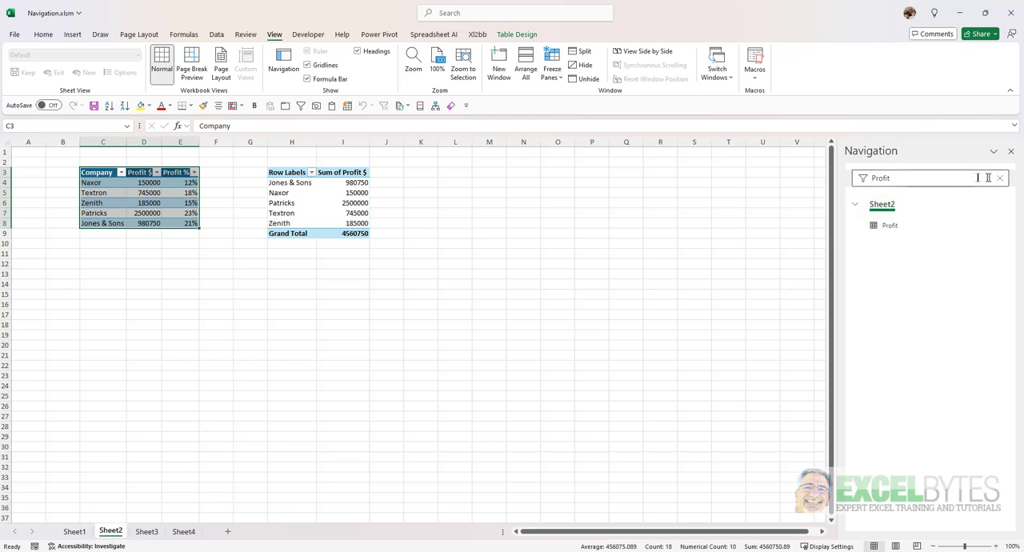
click(999, 178)
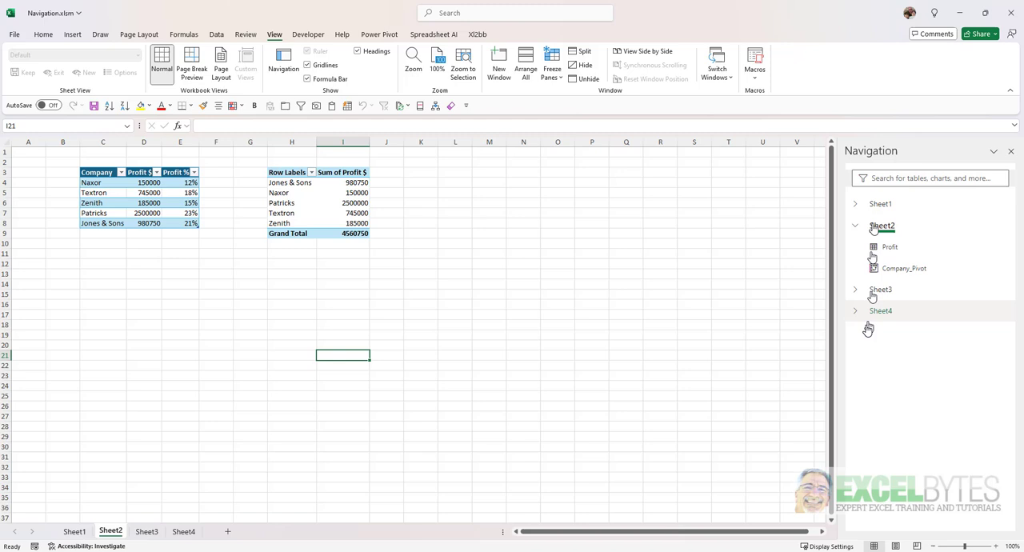
Step: Expand Sheet1 in the pane, jump to Isosceles Triangle 4, then deselect it
click(855, 204)
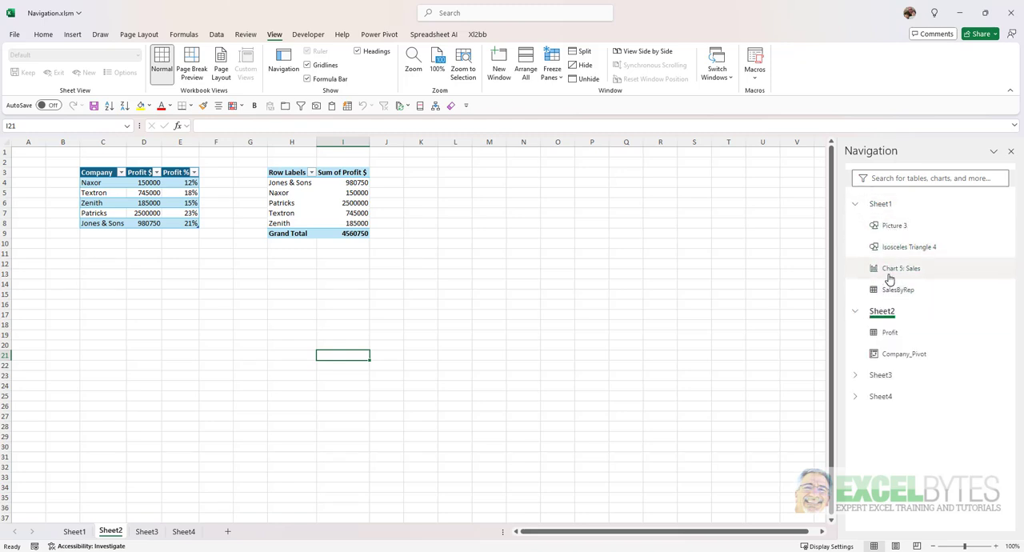
mouse_move(890, 249)
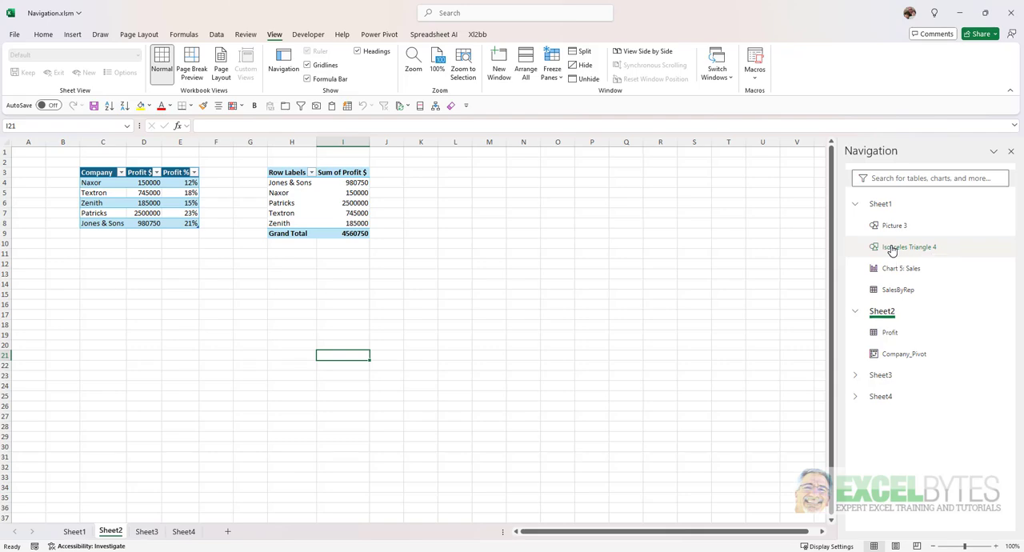
click(907, 246)
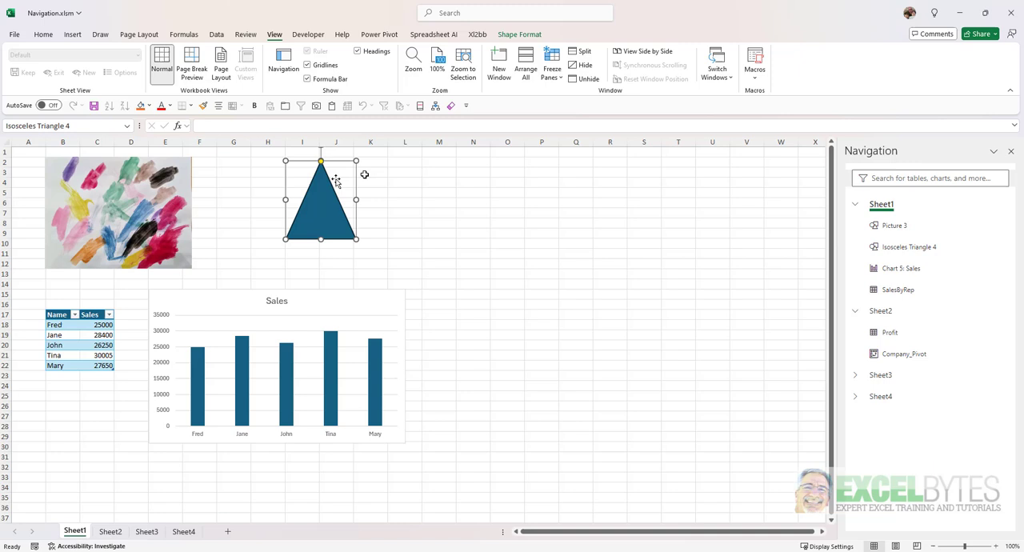
mouse_move(468, 311)
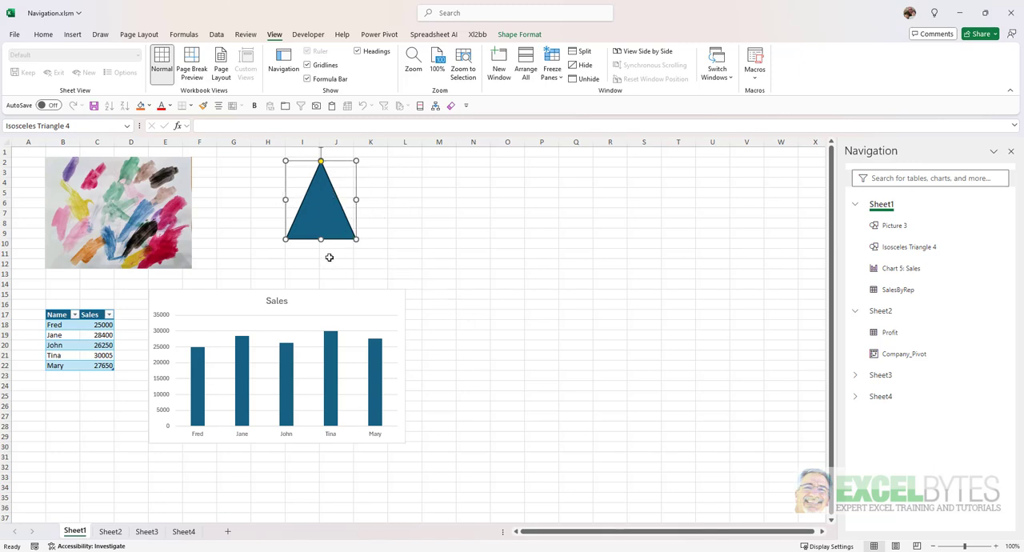
click(541, 253)
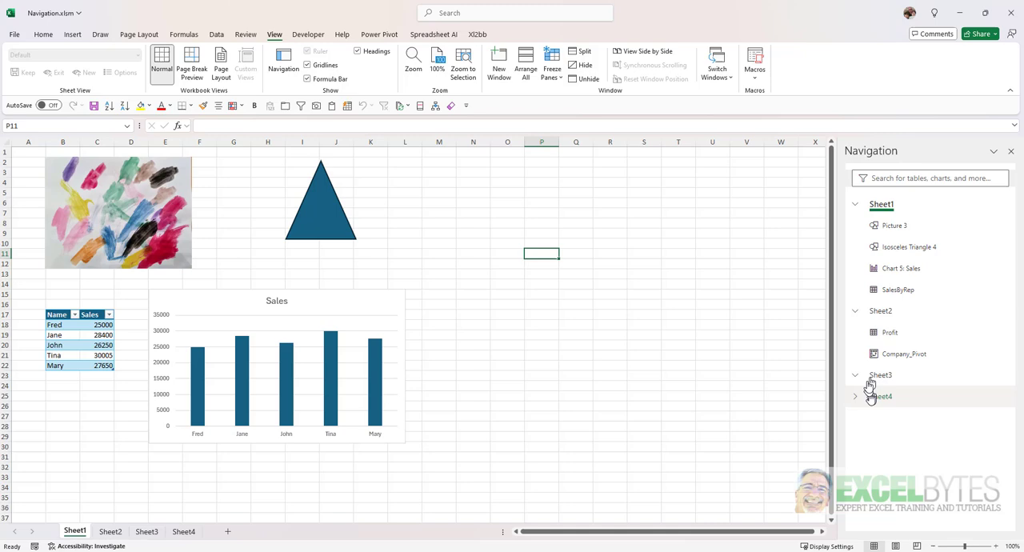
Step: Expand Sheet4 in the Navigation pane and select its CompanyRank range
click(855, 396)
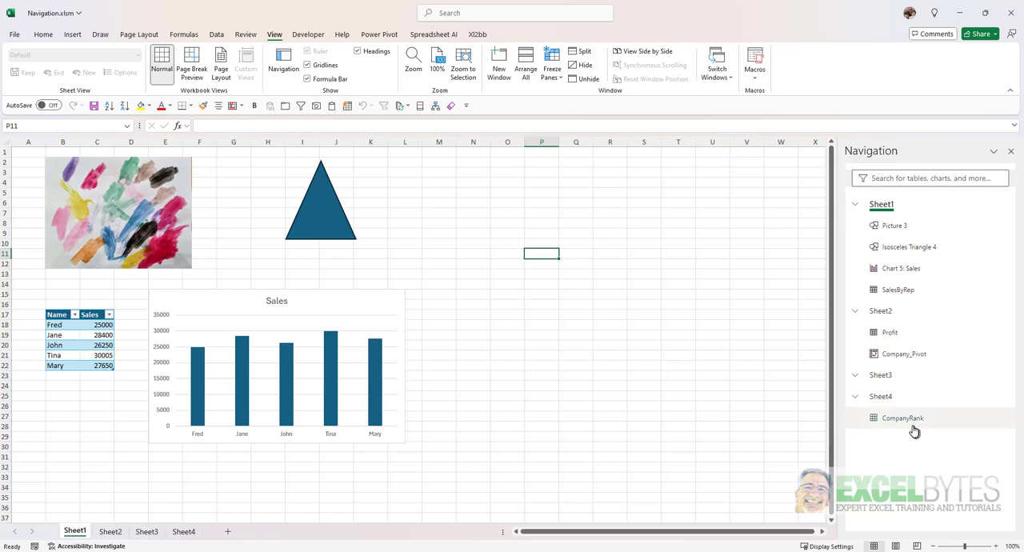
click(902, 418)
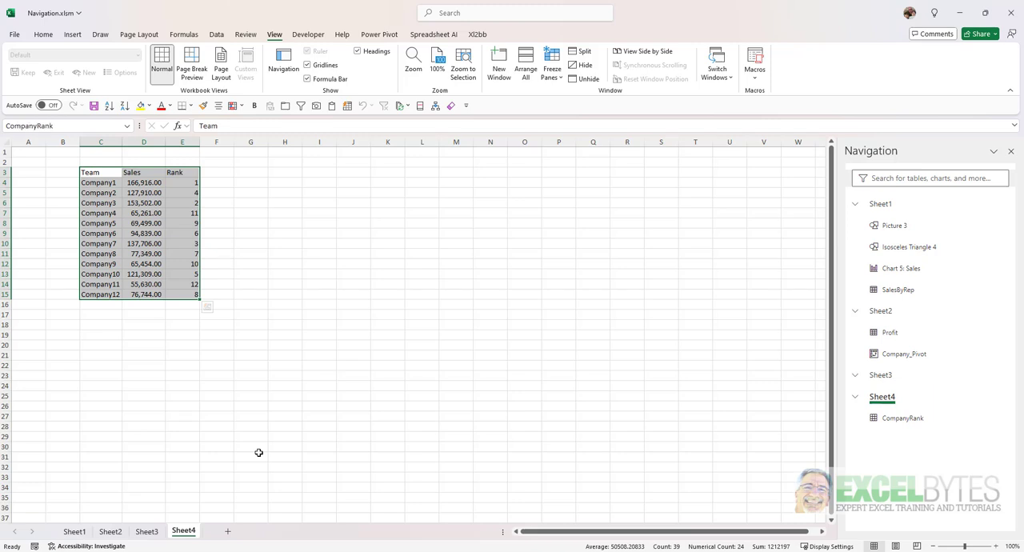
mouse_move(328, 471)
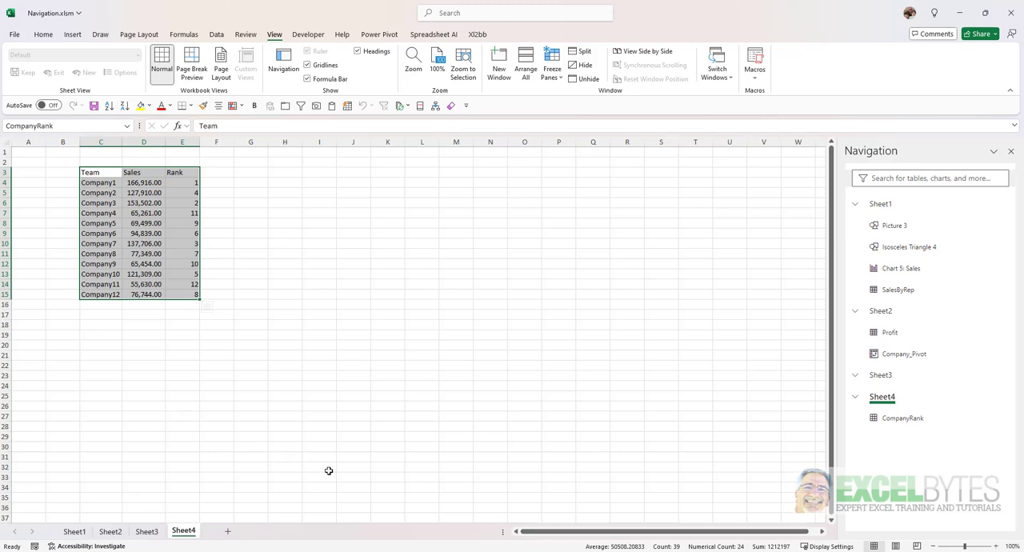